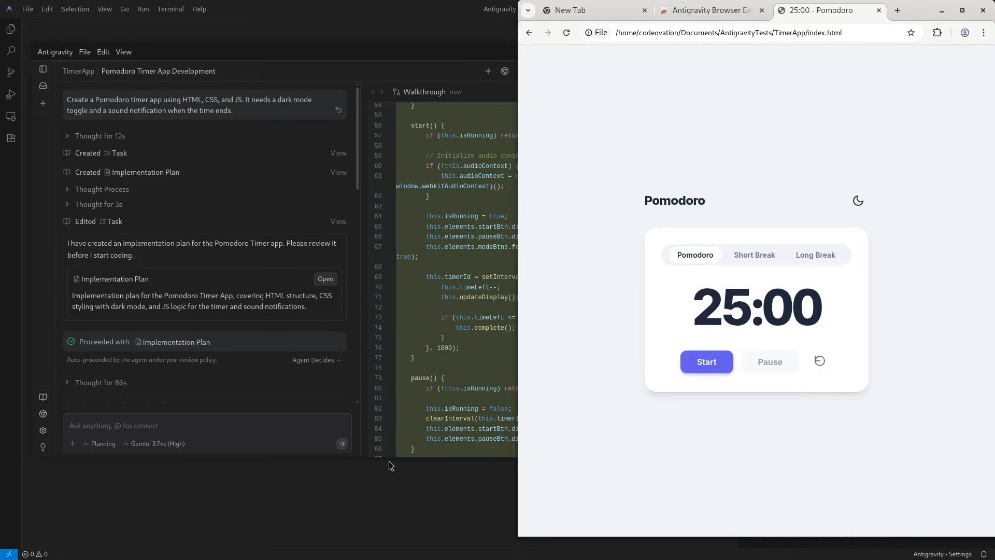
mouse_move(644, 293)
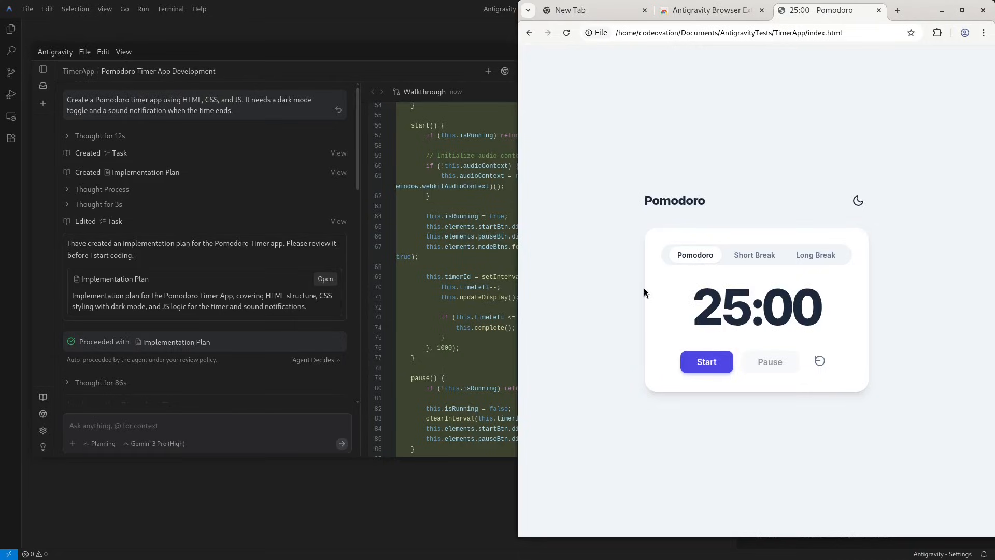
mouse_move(666, 311)
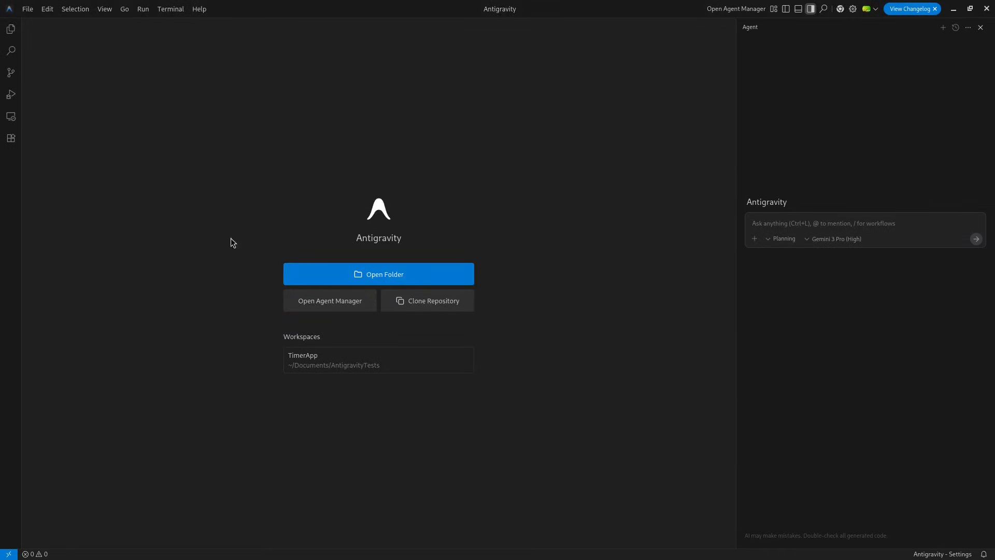
Choose the AntigravityTests folder as the workspace to open.
left_click(378, 274)
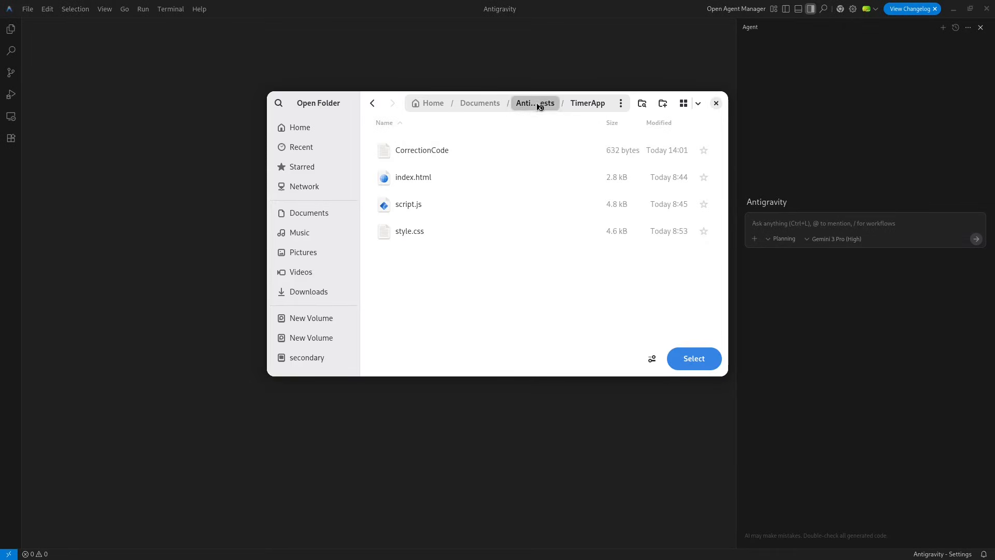
left_click(535, 102)
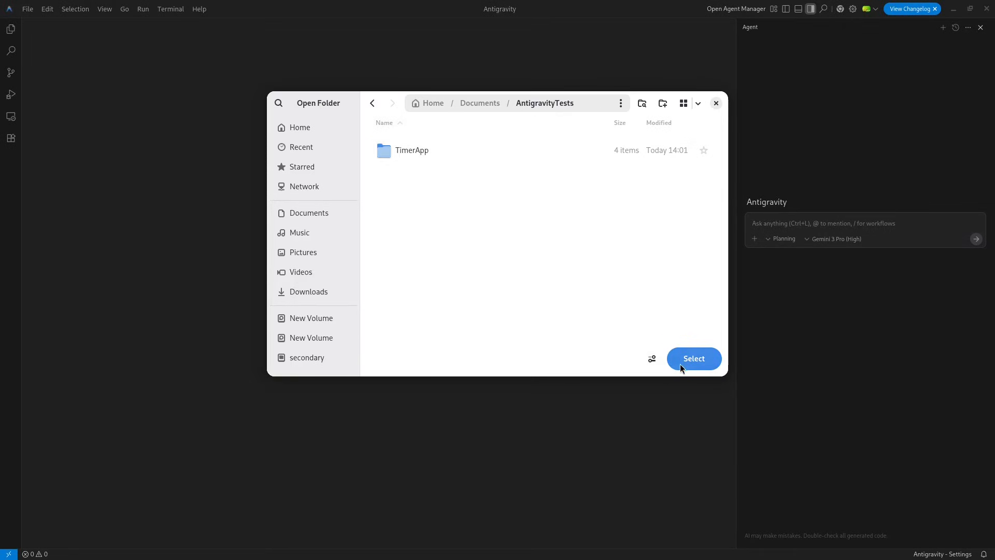
left_click(694, 358)
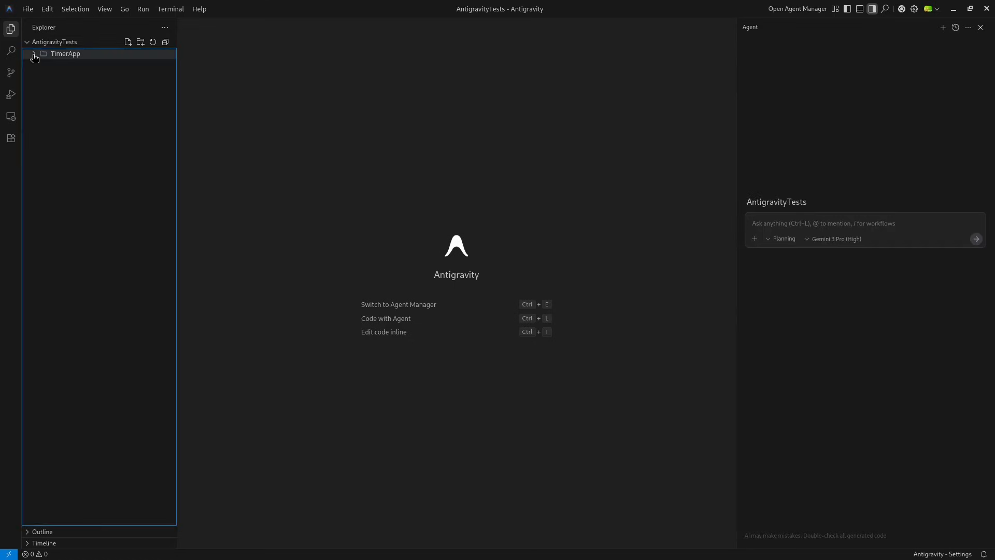
Expand TimerApp and open CorrectionCode, index.html, style.css and script.js, ending on index.html.
left_click(37, 53)
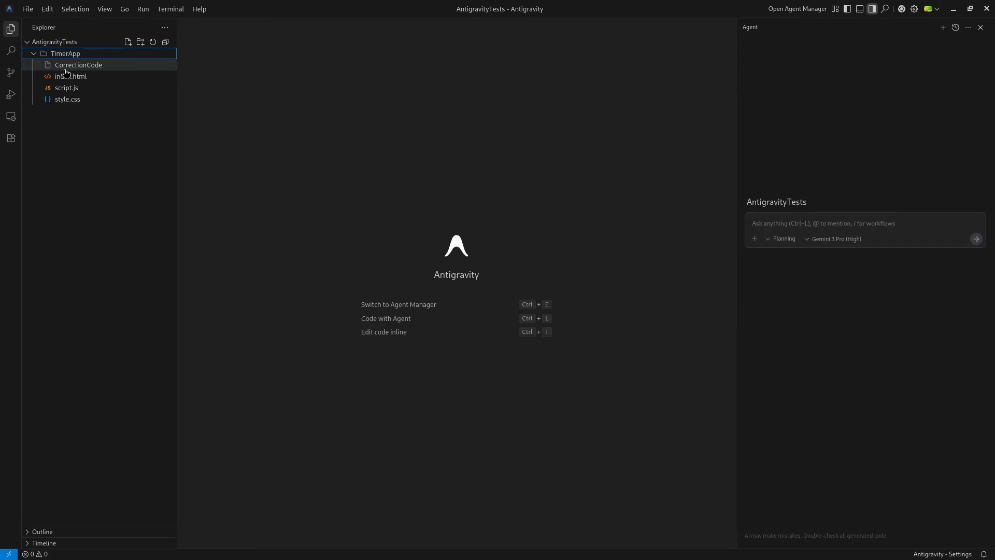
double_click(79, 64)
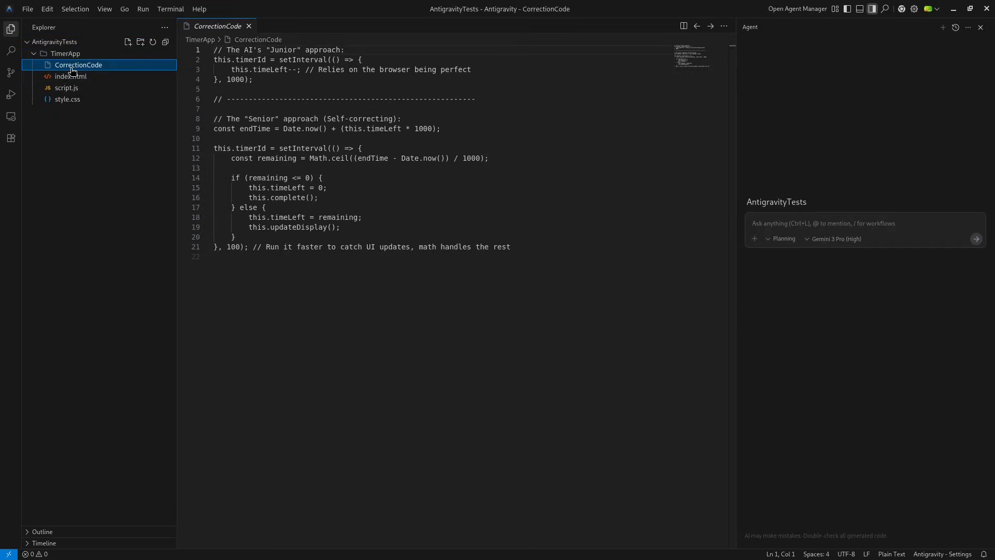
left_click(71, 77)
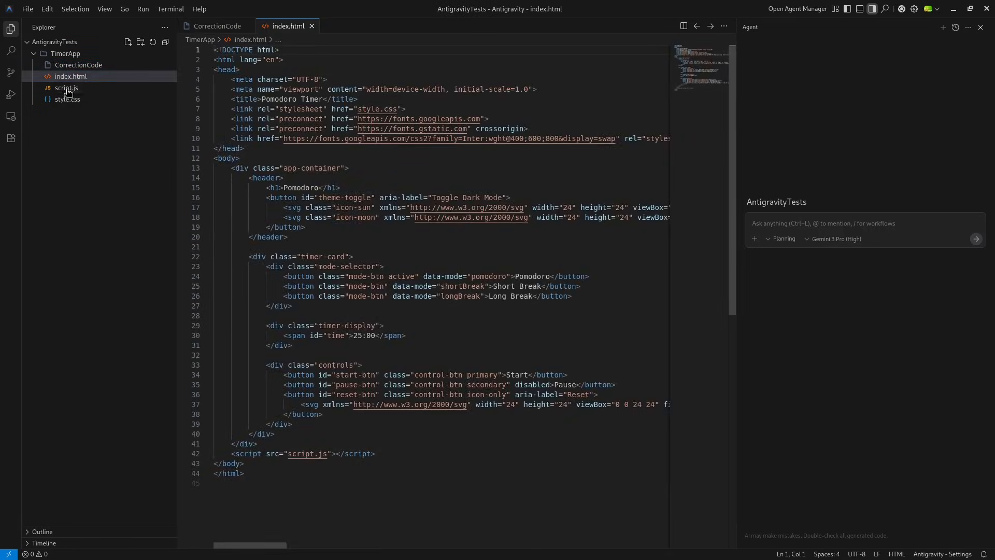
left_click(67, 99)
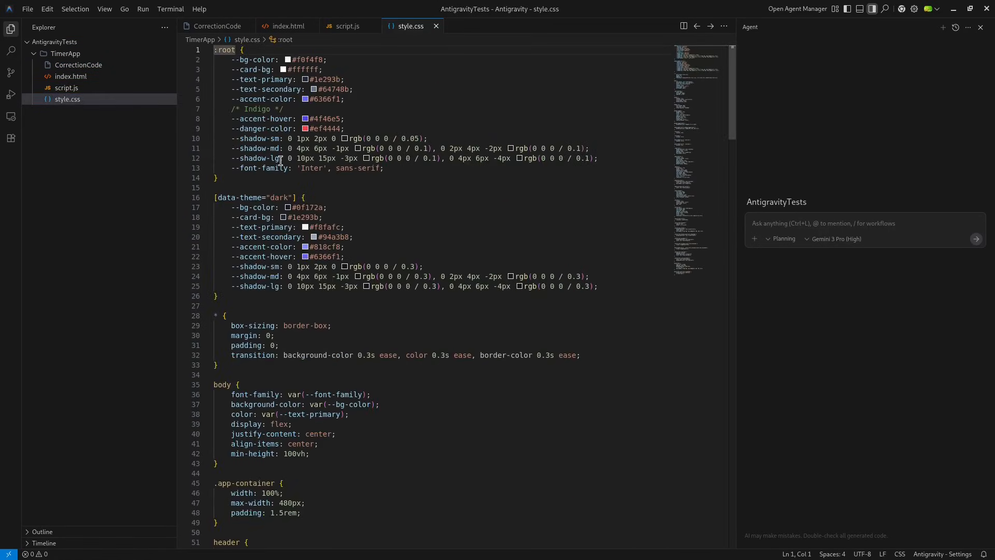
left_click(348, 26)
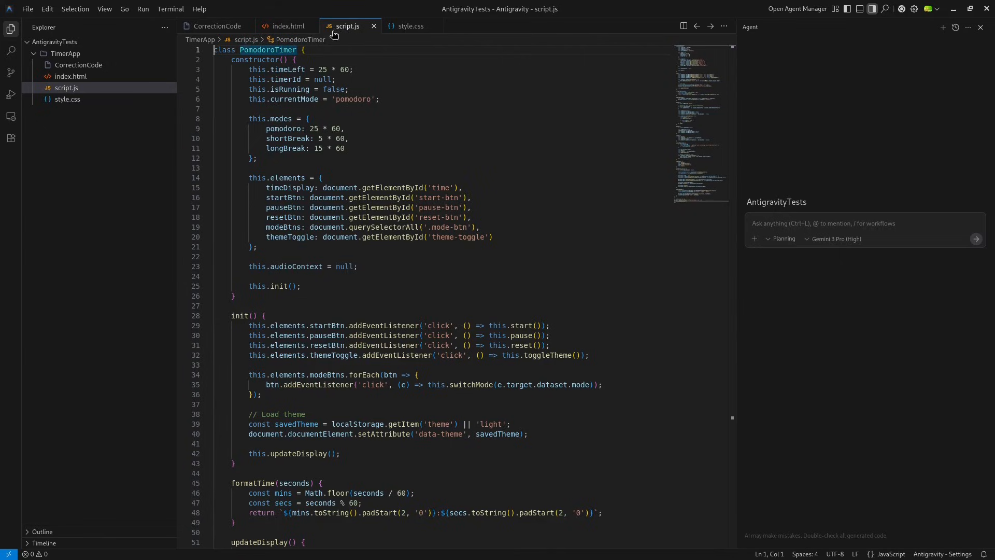
left_click(286, 26)
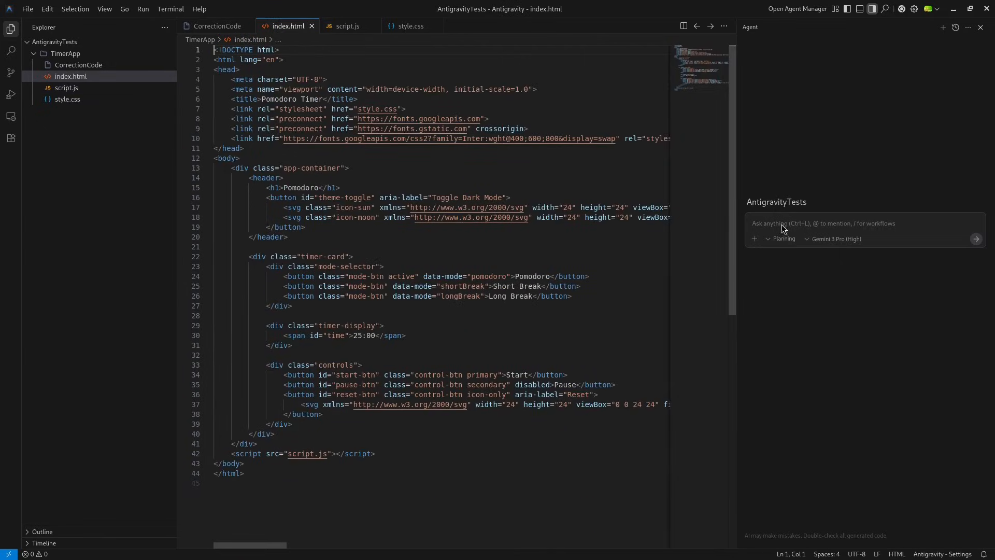
mouse_move(850, 229)
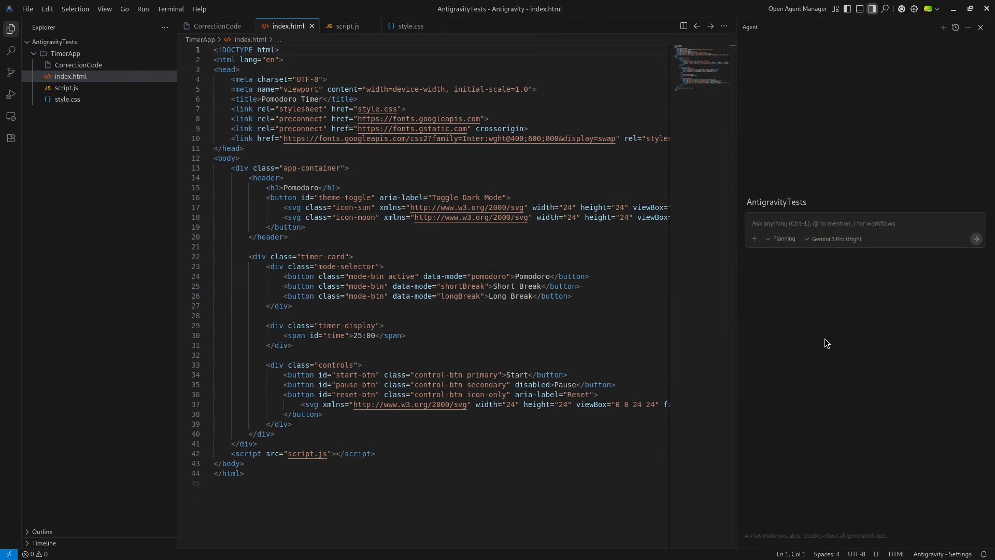
mouse_move(803, 109)
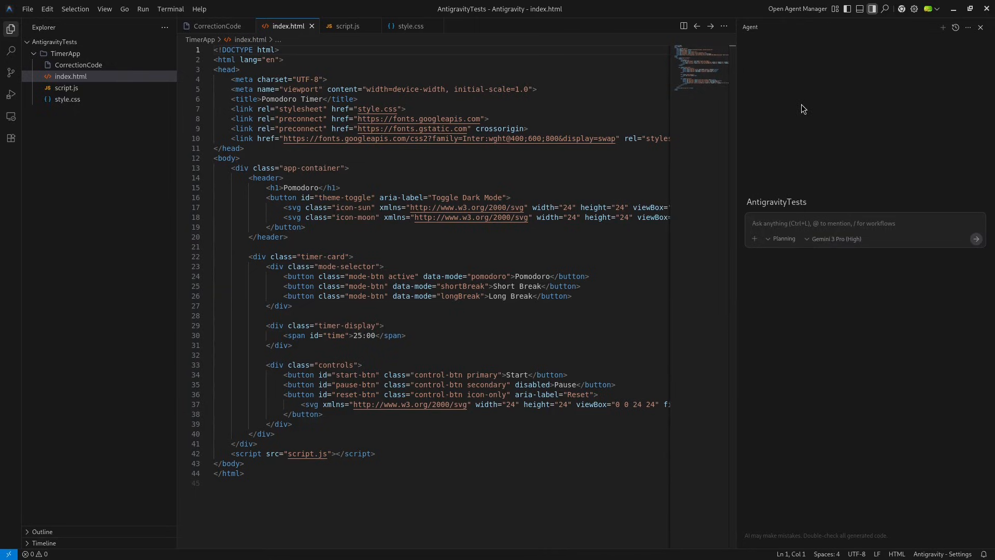
mouse_move(796, 12)
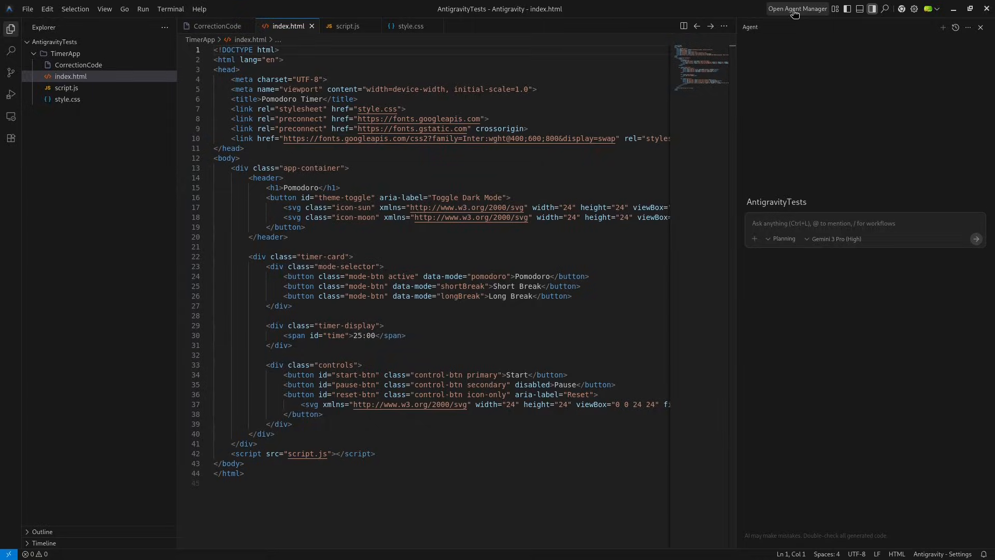
left_click(797, 9)
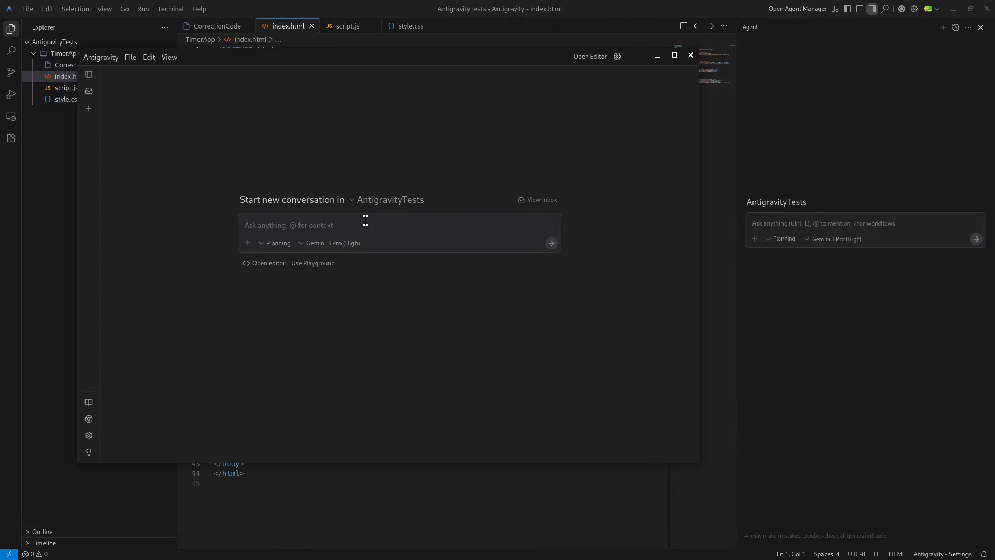
mouse_move(793, 13)
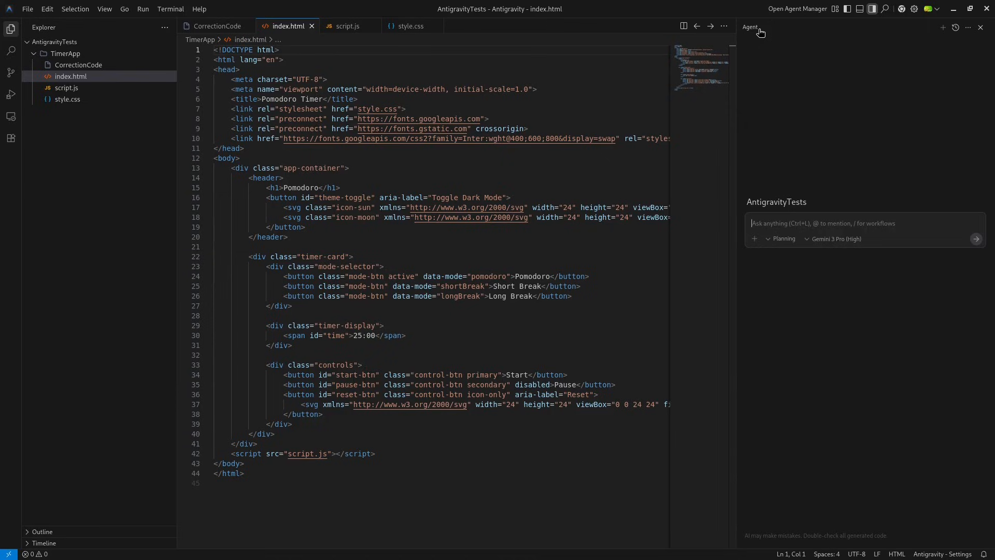
mouse_move(903, 49)
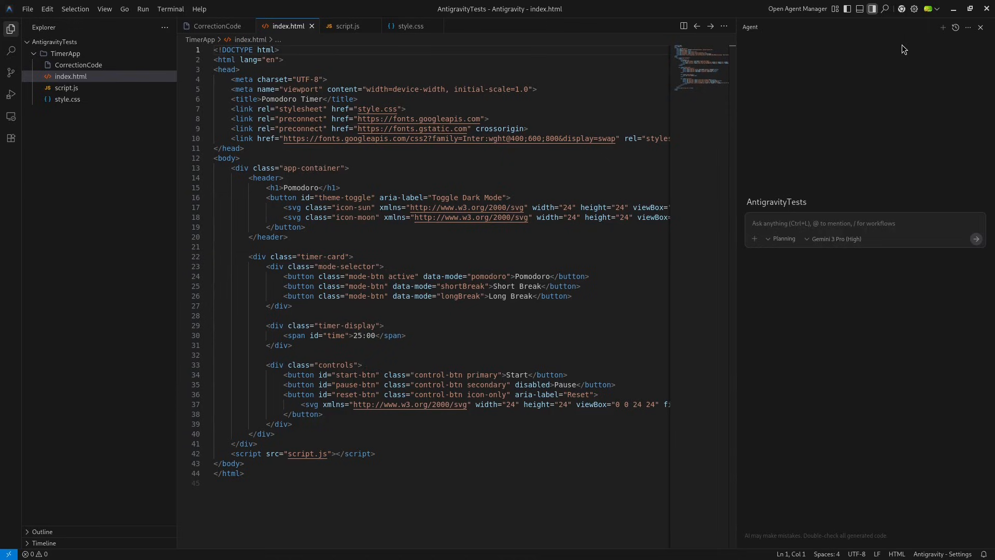
mouse_move(943, 27)
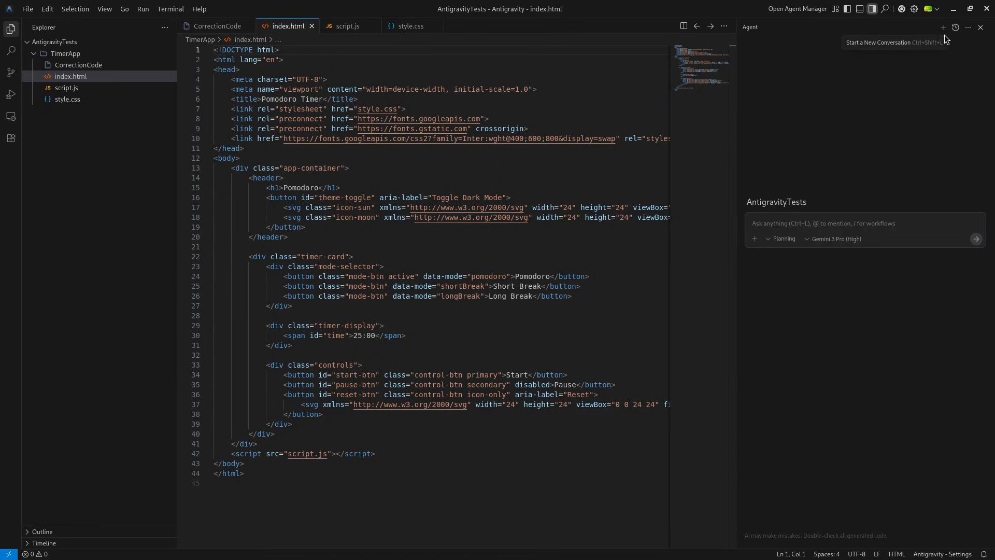
mouse_move(922, 87)
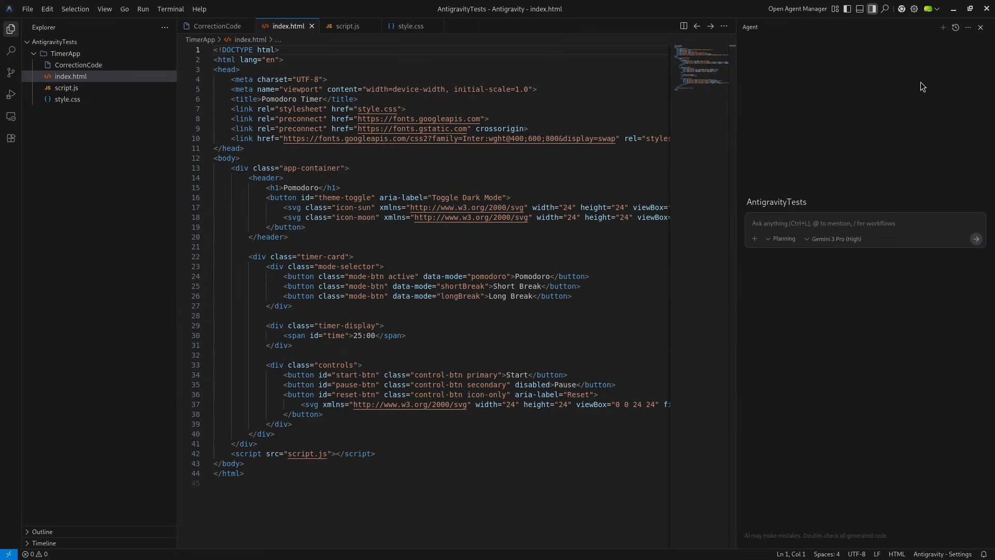
left_click(968, 27)
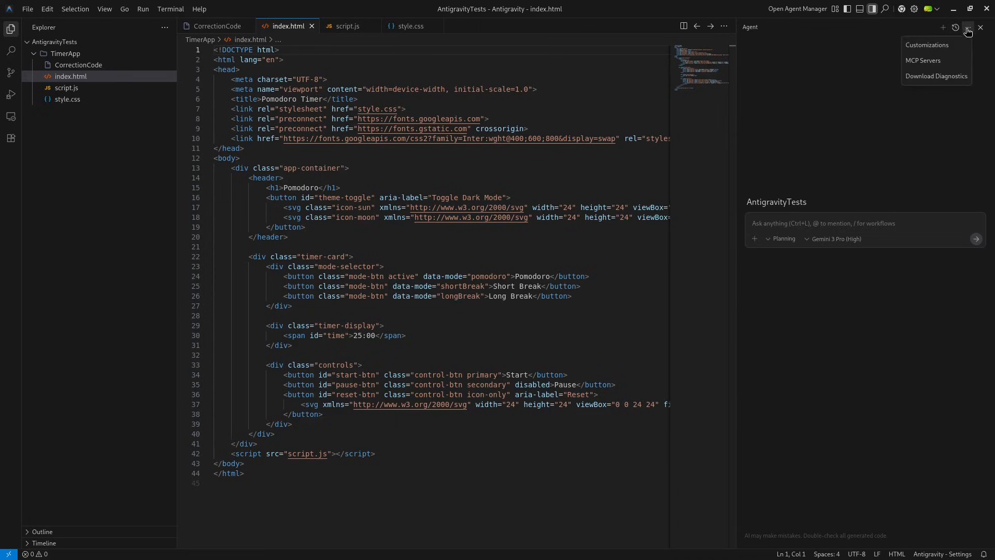
mouse_move(917, 115)
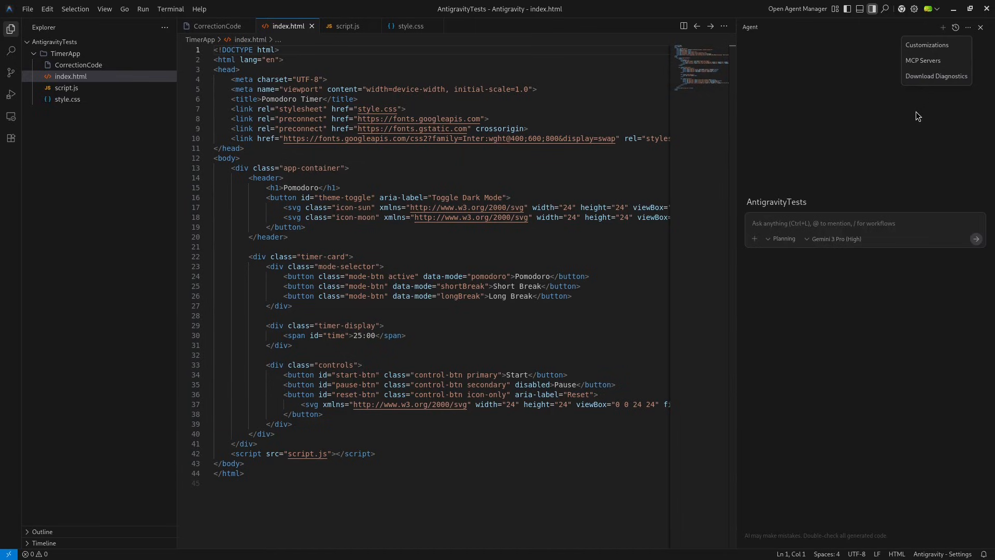
mouse_move(942, 47)
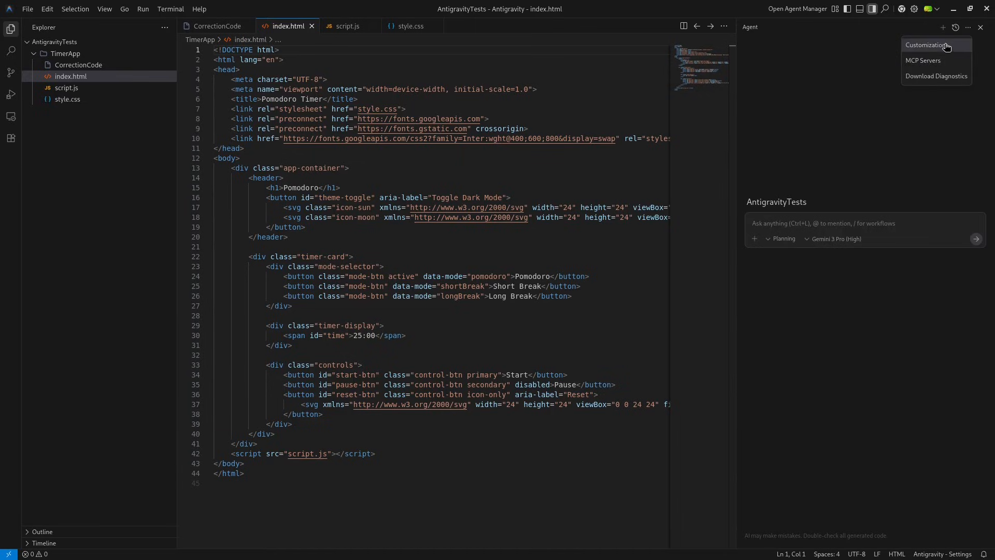
mouse_move(930, 93)
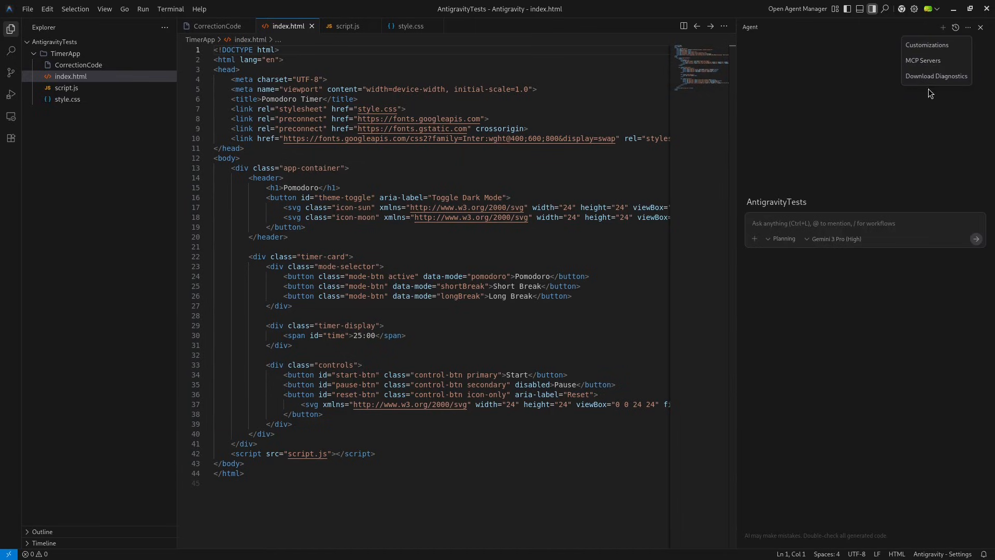
left_click(922, 129)
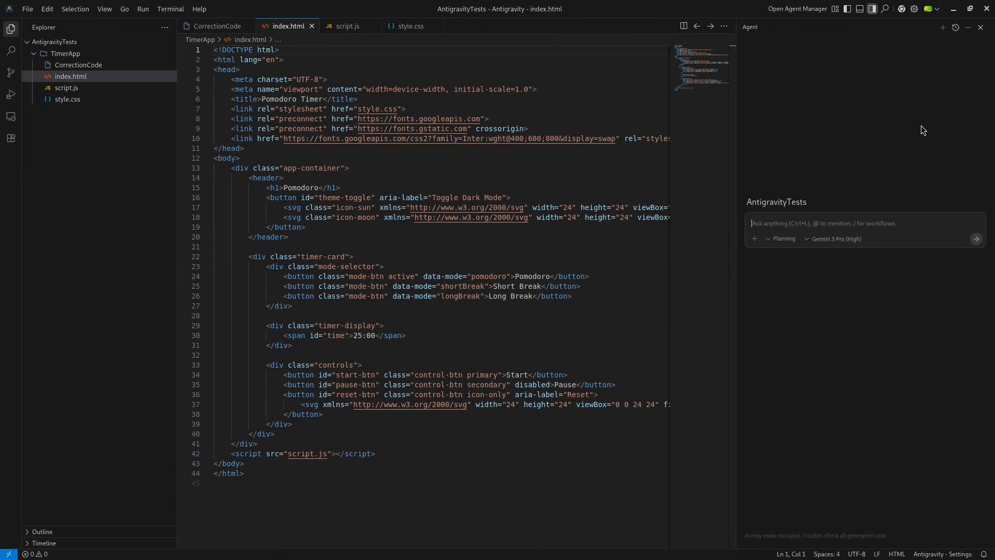
mouse_move(868, 131)
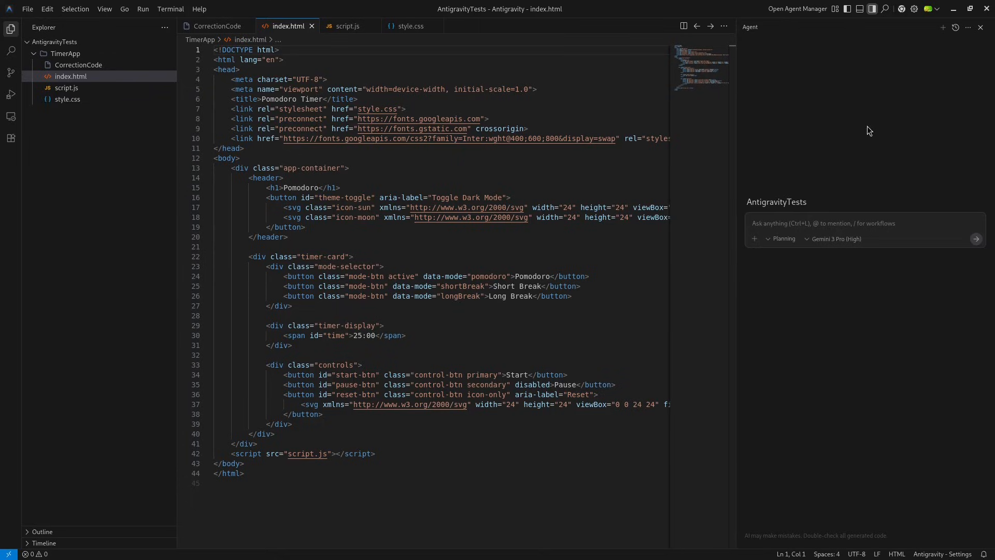
mouse_move(806, 8)
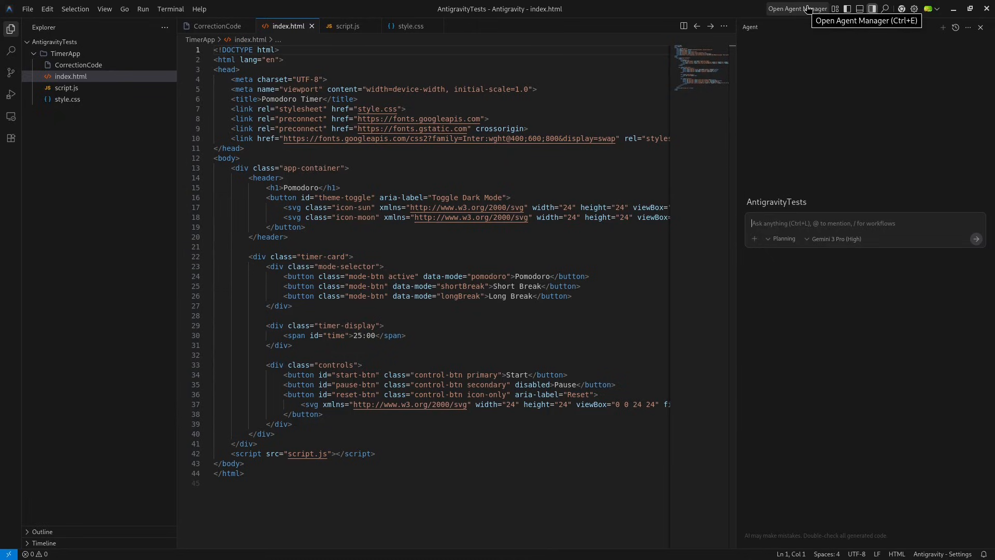
mouse_move(905, 8)
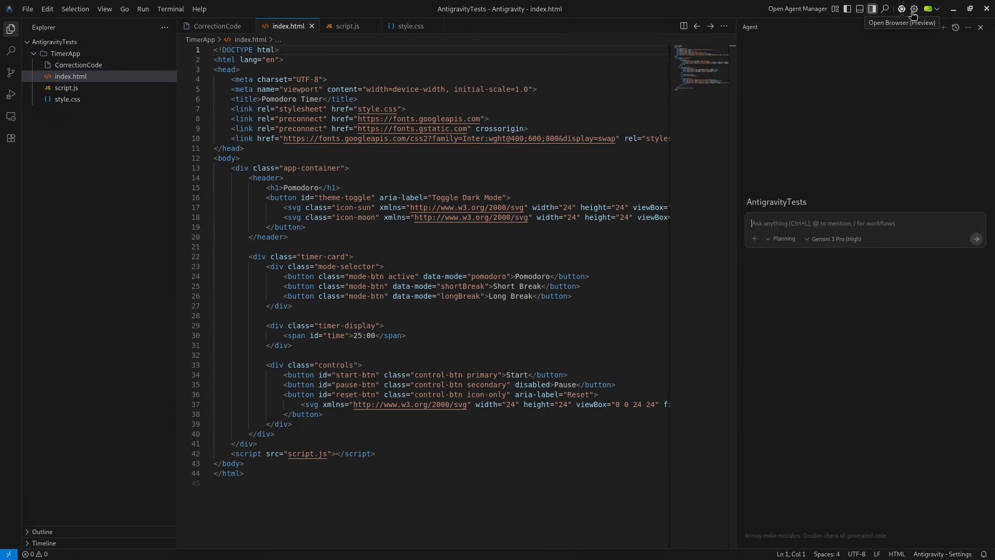
mouse_move(935, 11)
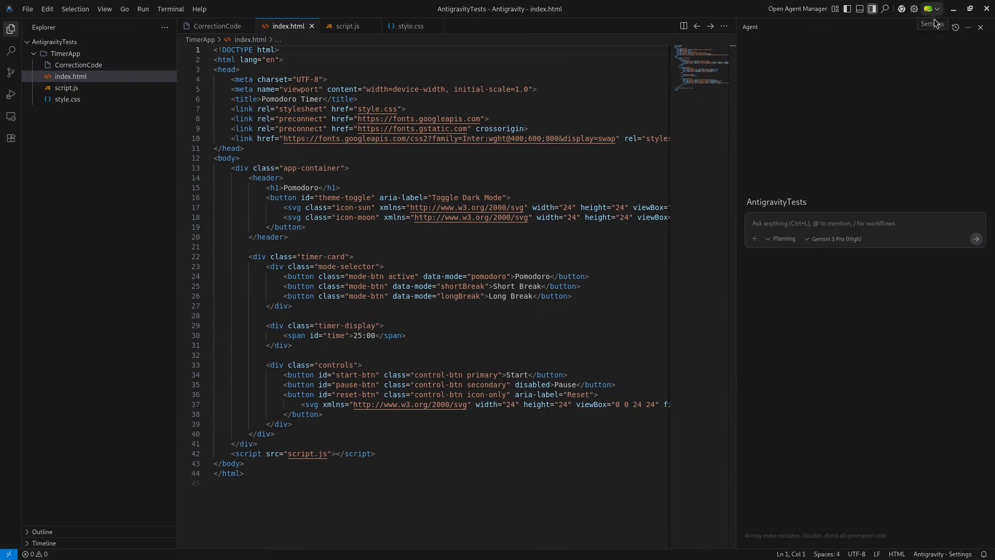
mouse_move(434, 20)
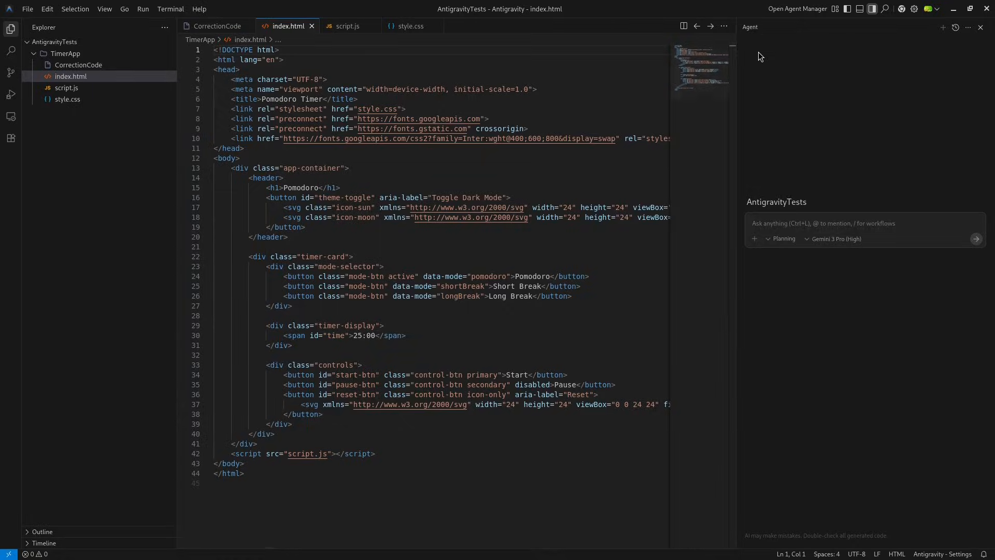
Launch the Agent Manager from the title bar.
left_click(798, 9)
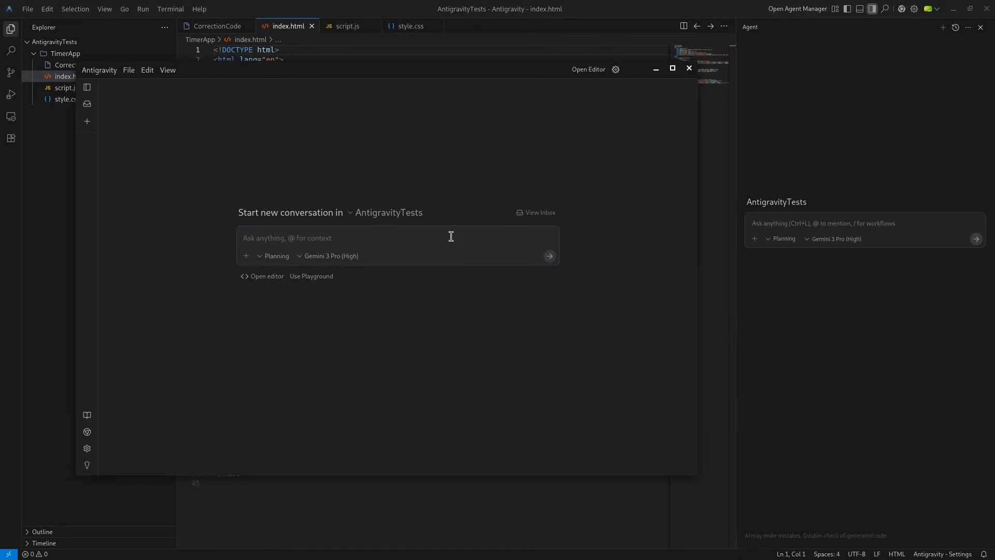
mouse_move(87, 104)
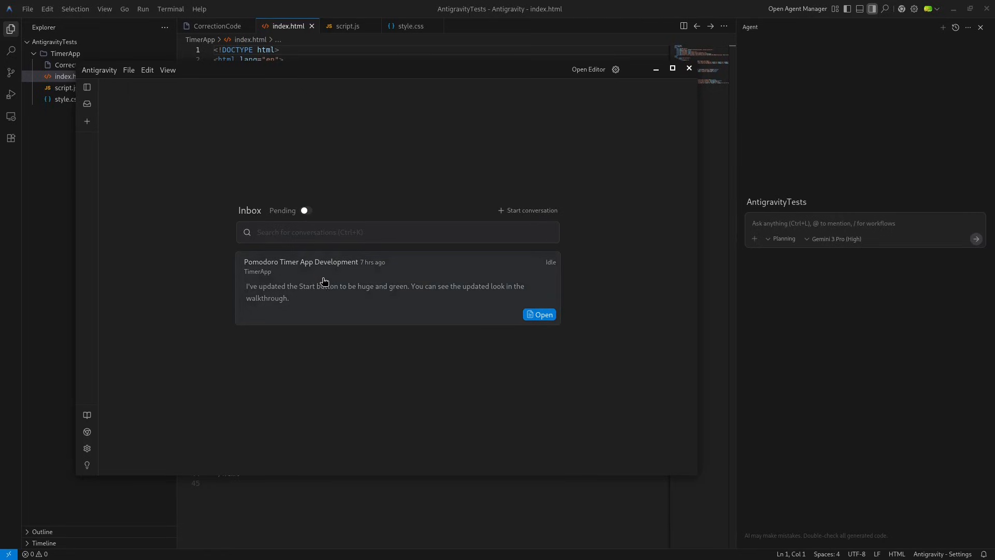
mouse_move(537, 287)
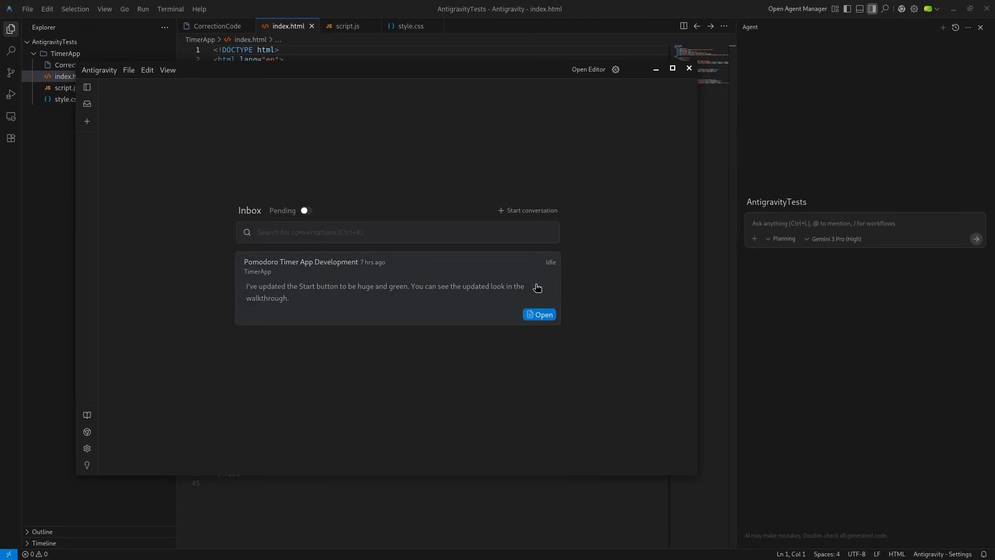
Browse the TimerApp workspace conversations and reopen Pomodoro Timer App Development.
left_click(87, 72)
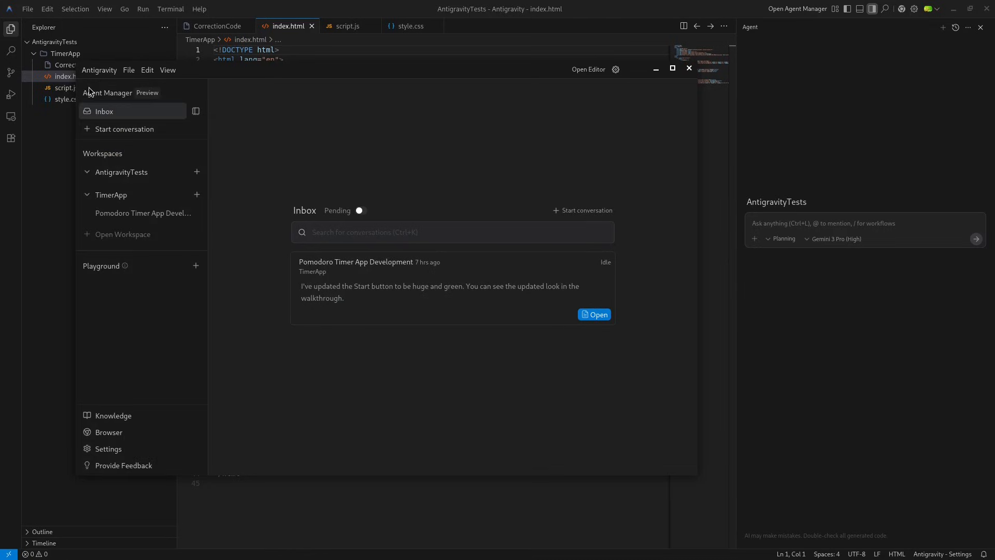
mouse_move(130, 178)
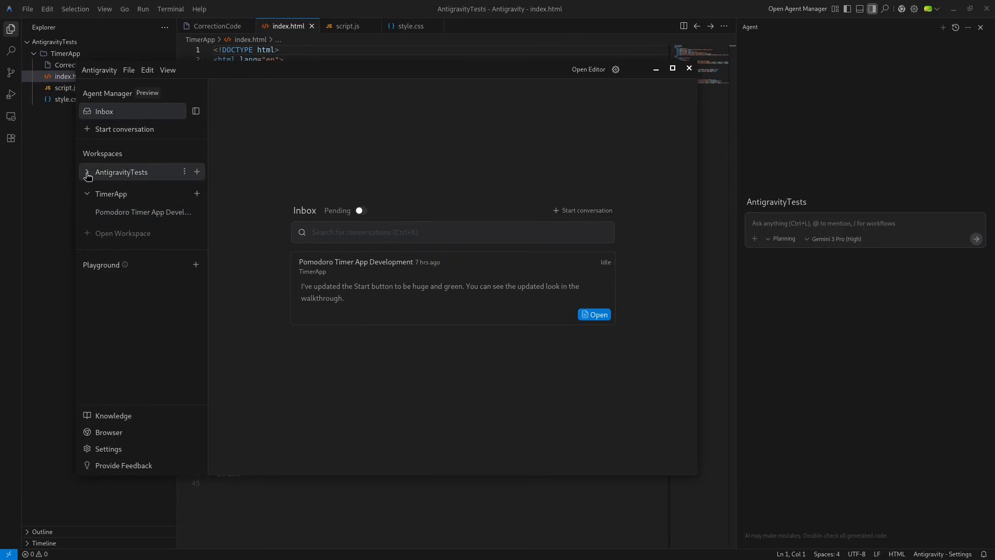
left_click(87, 172)
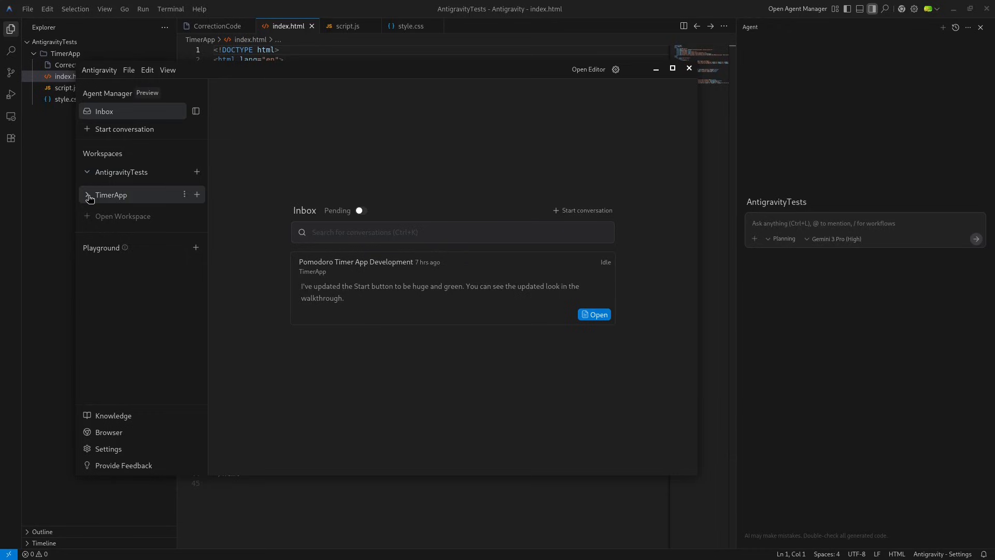
left_click(87, 195)
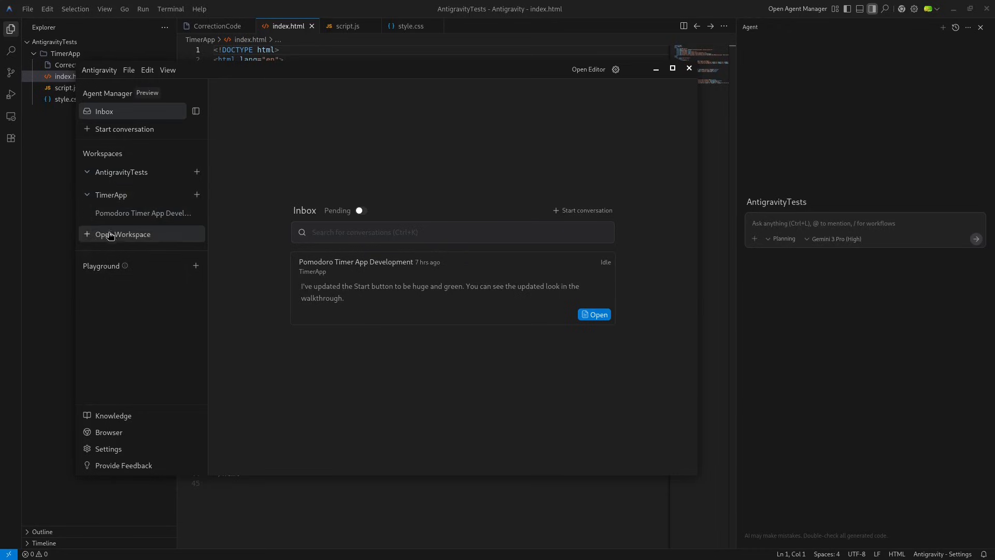
mouse_move(210, 313)
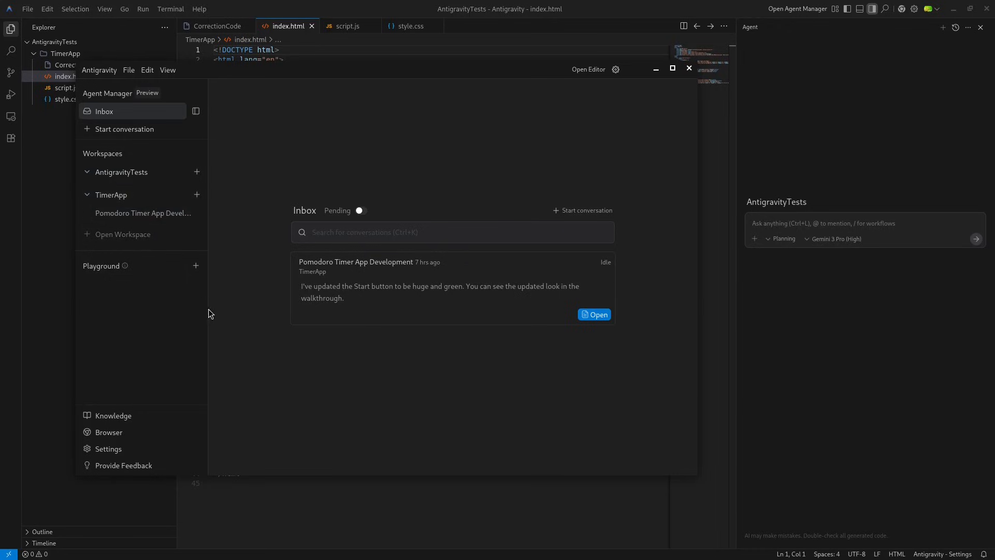
mouse_move(286, 367)
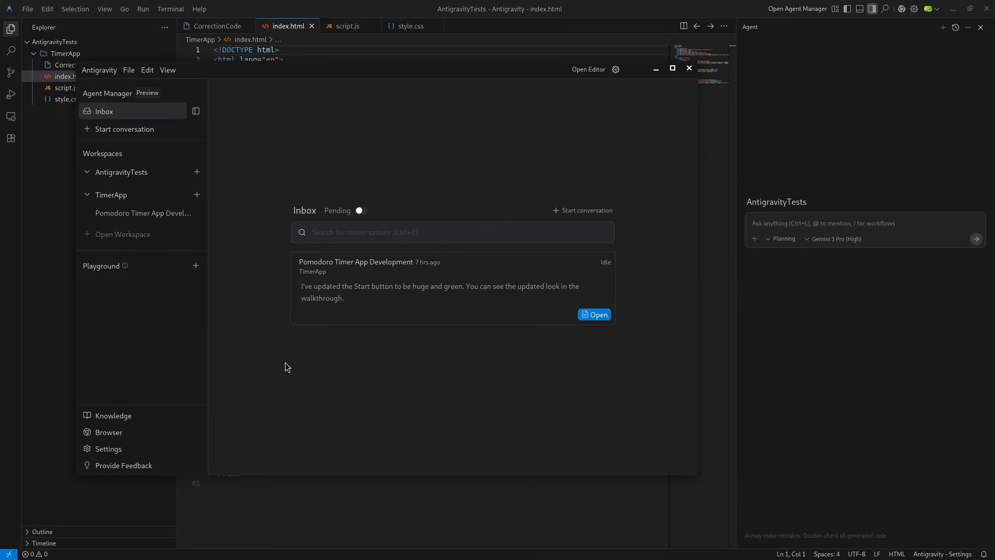
mouse_move(199, 298)
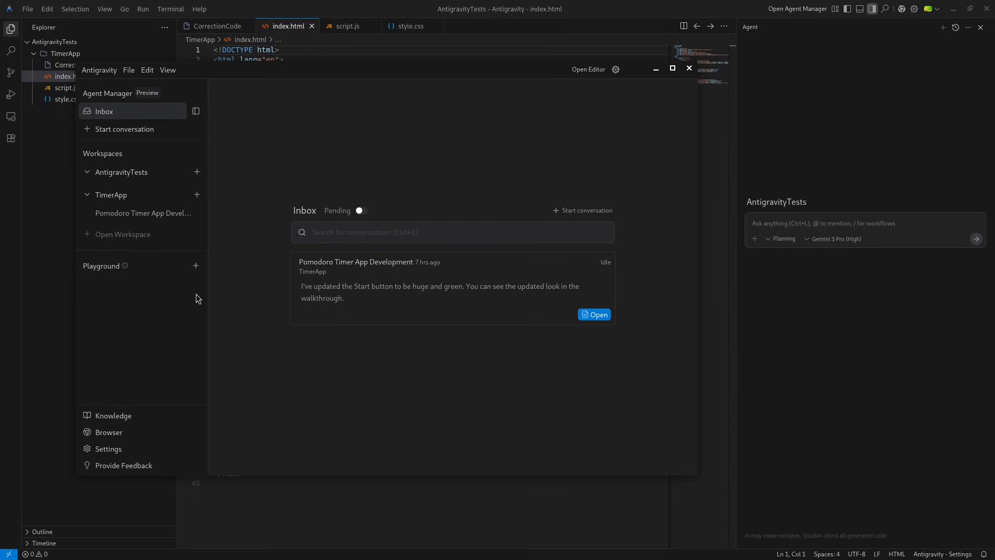
mouse_move(682, 91)
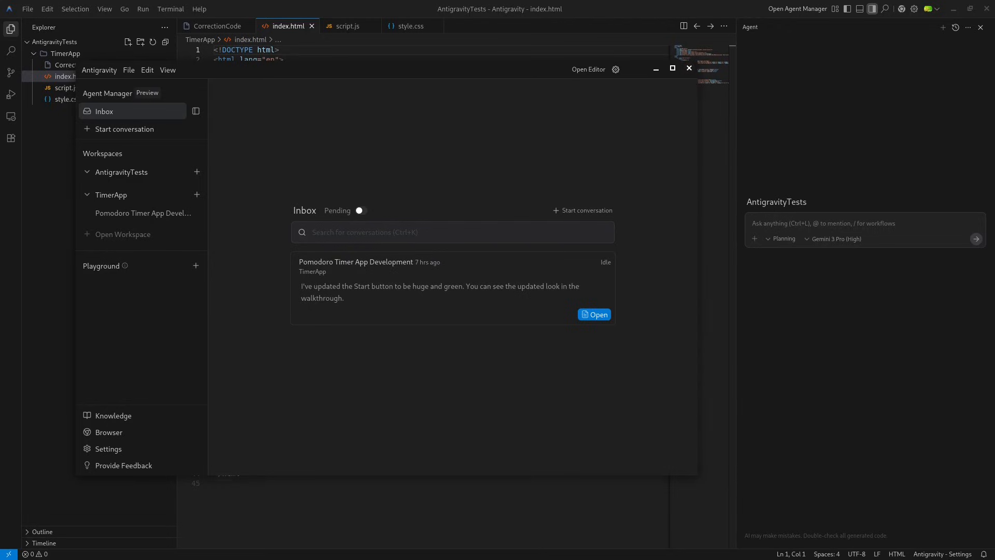
left_click(595, 314)
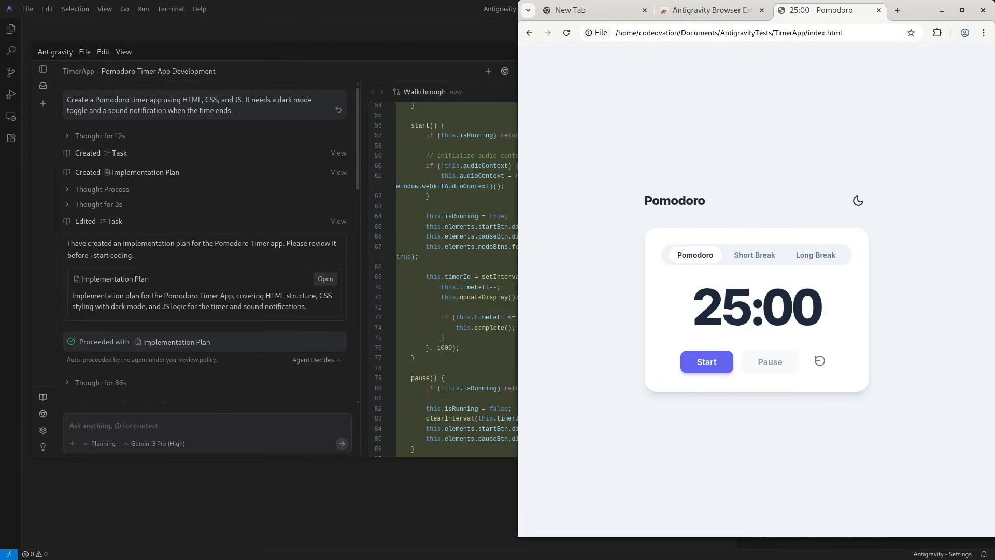